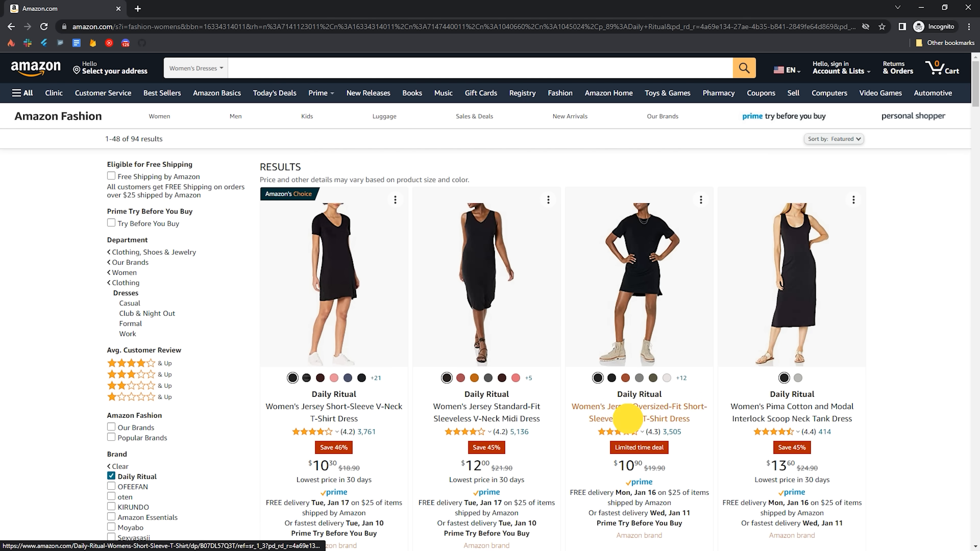
left_click(639, 412)
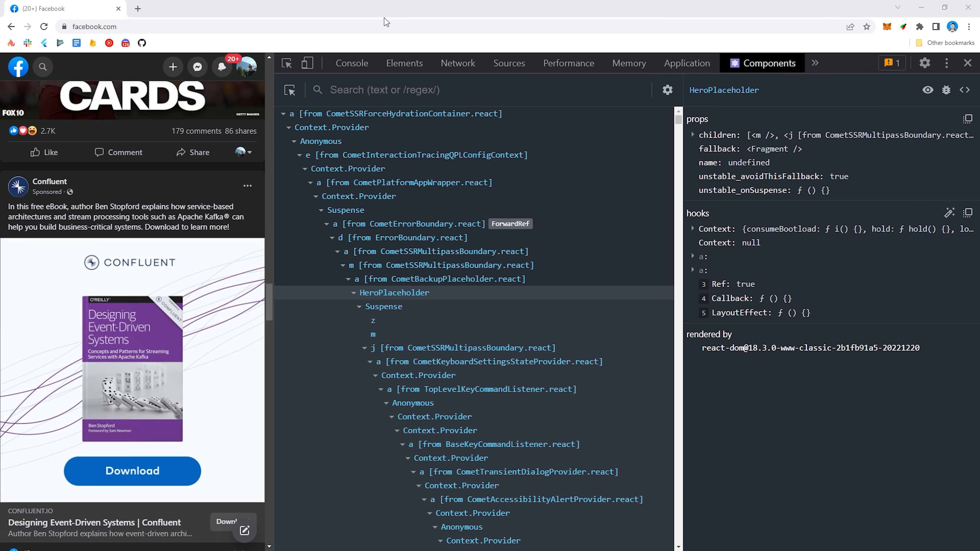
left_click(444, 279)
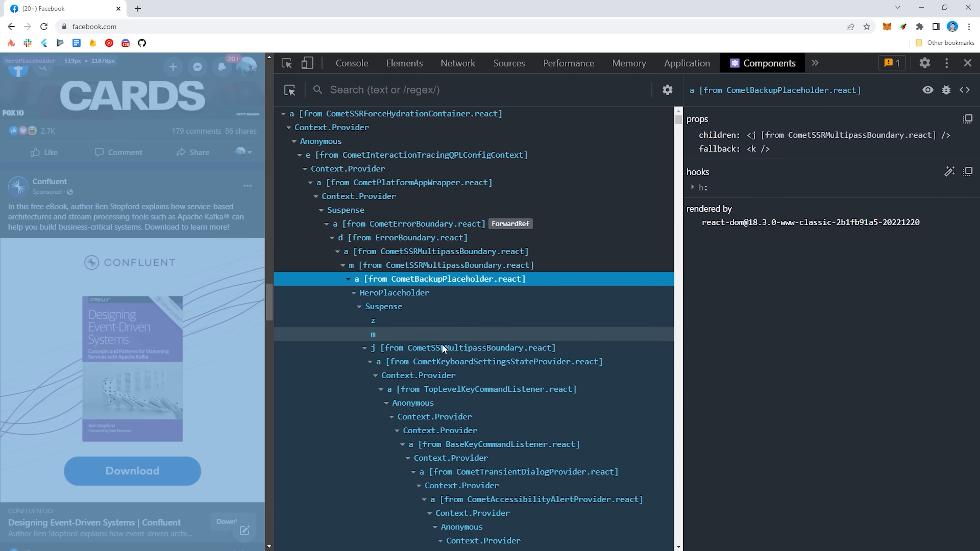
left_click(450, 457)
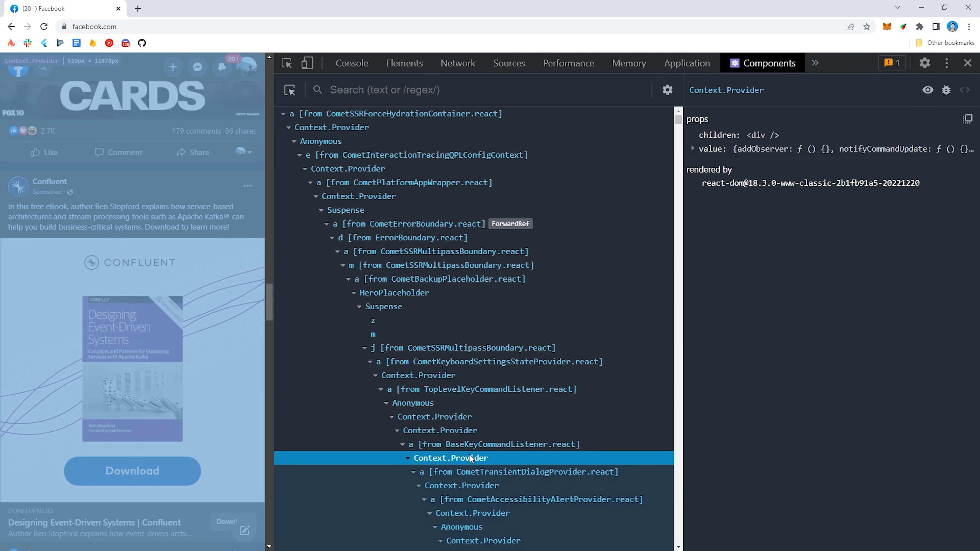
left_click(434, 417)
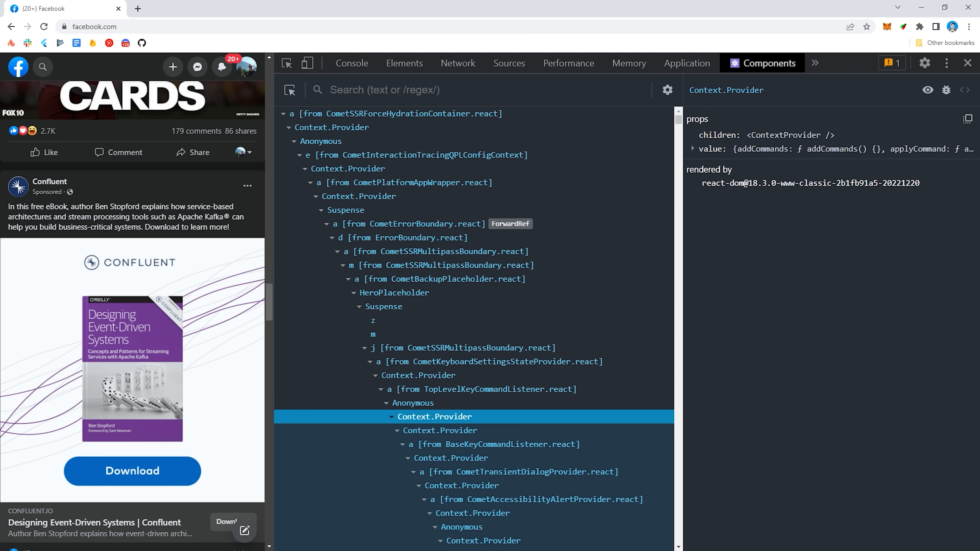
left_click(393, 293)
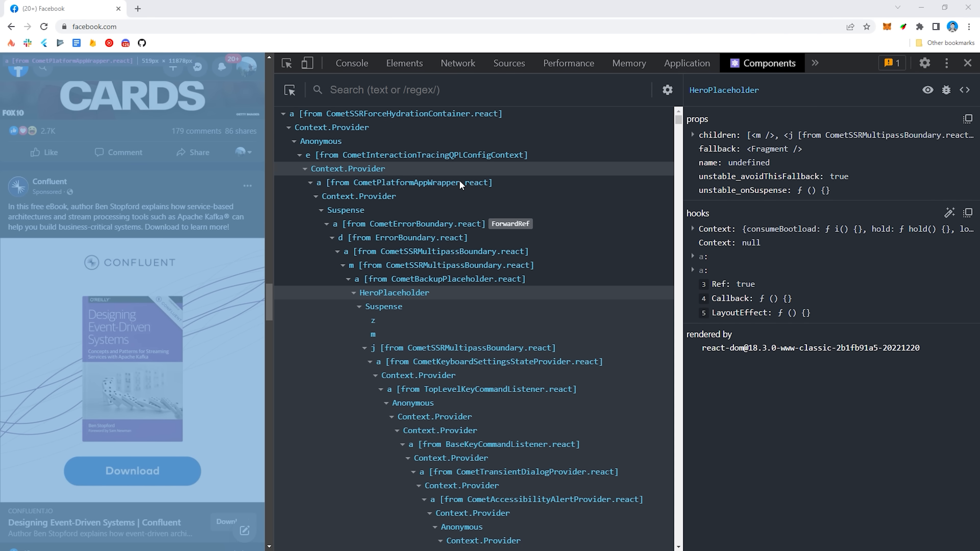
left_click(387, 347)
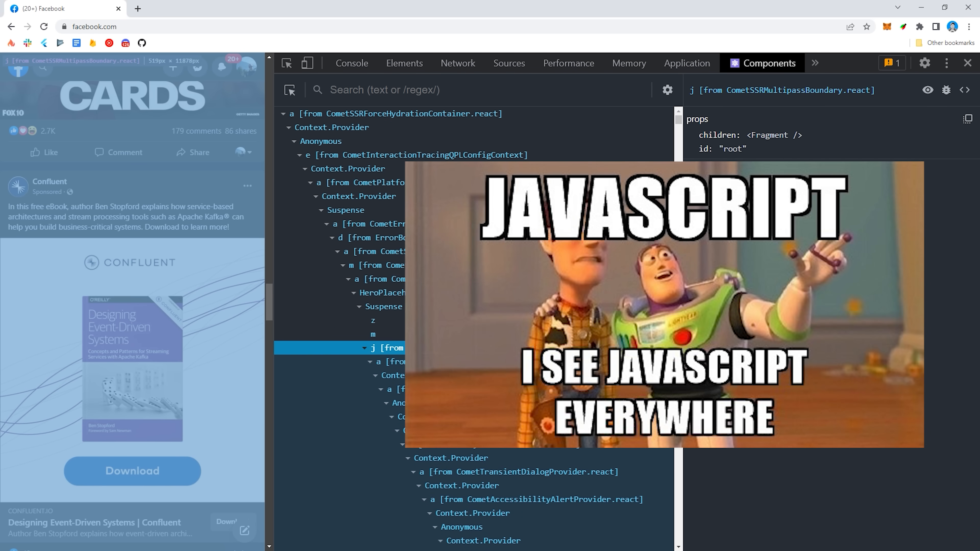
left_click(451, 457)
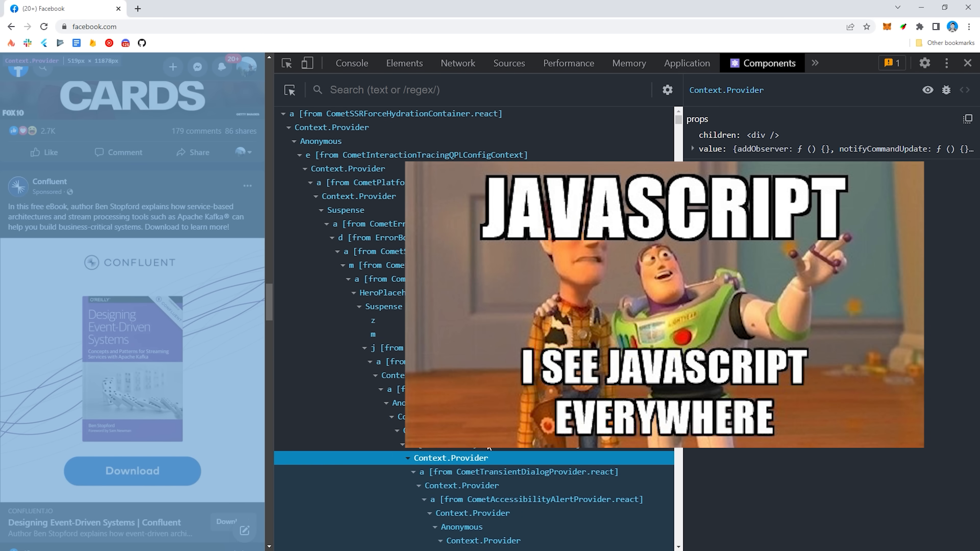
left_click(404, 417)
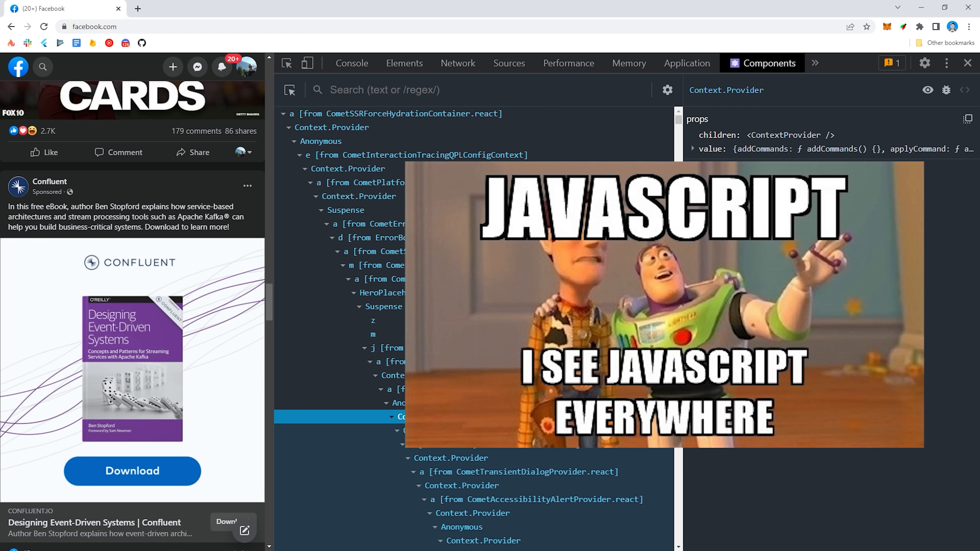